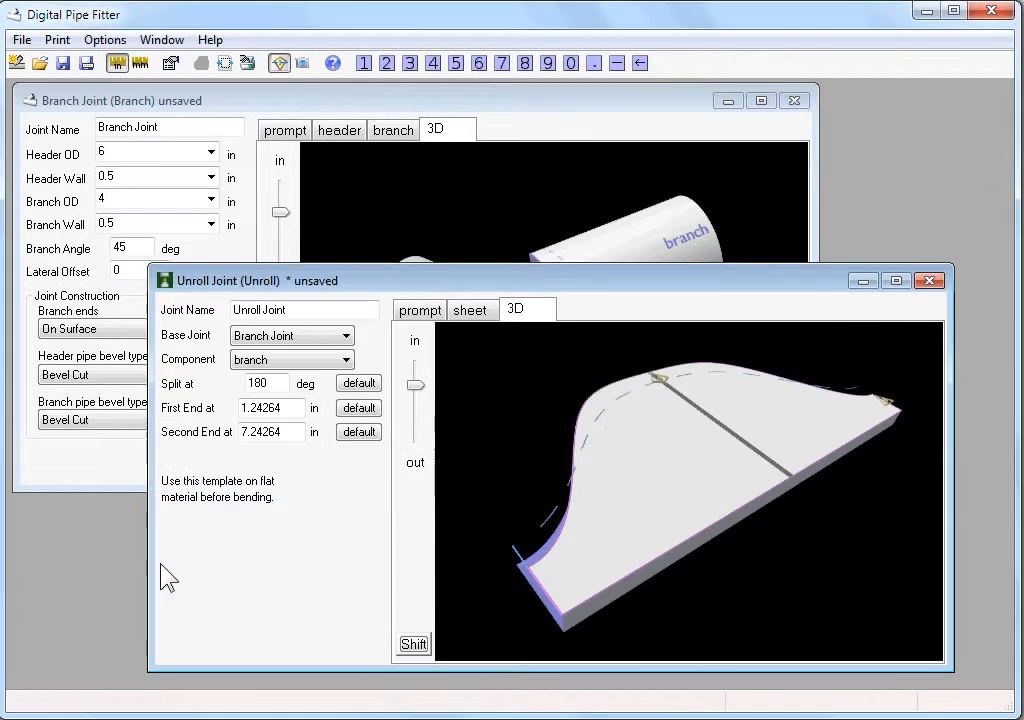
mouse_move(400, 558)
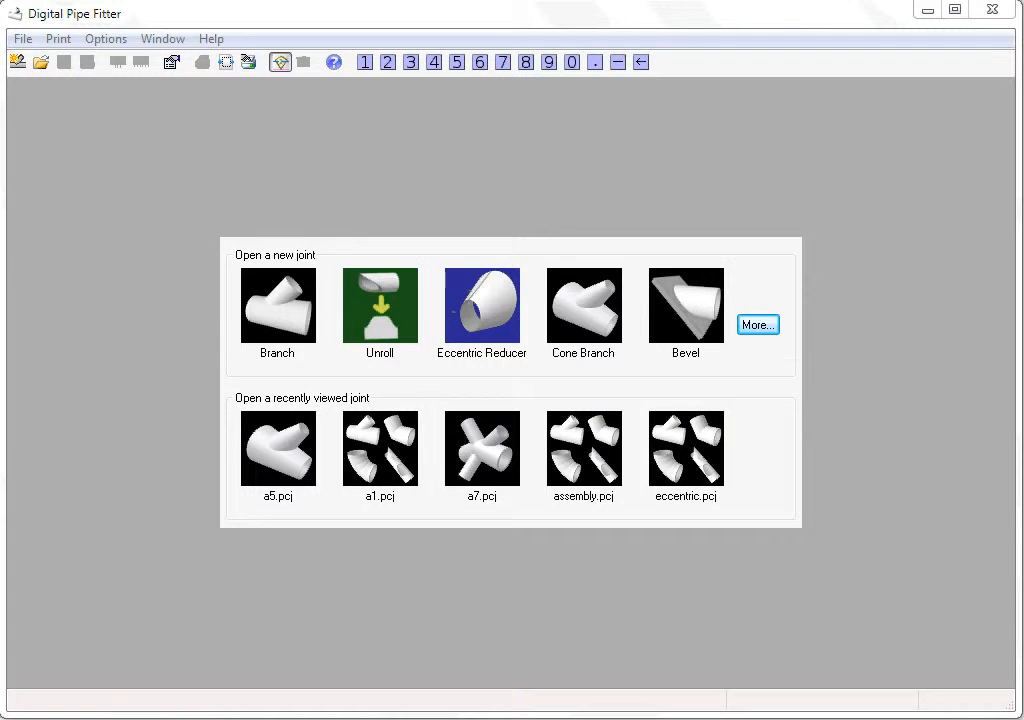
- Start a new Branch joint from the start panel and show it as a 3D model
click(276, 304)
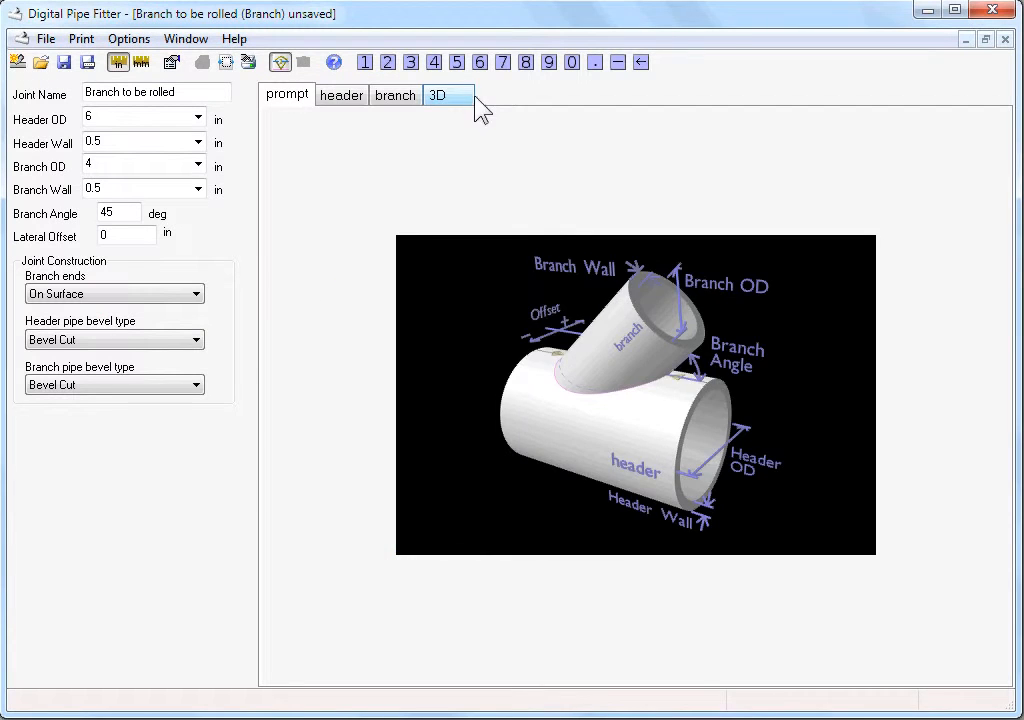
click(436, 94)
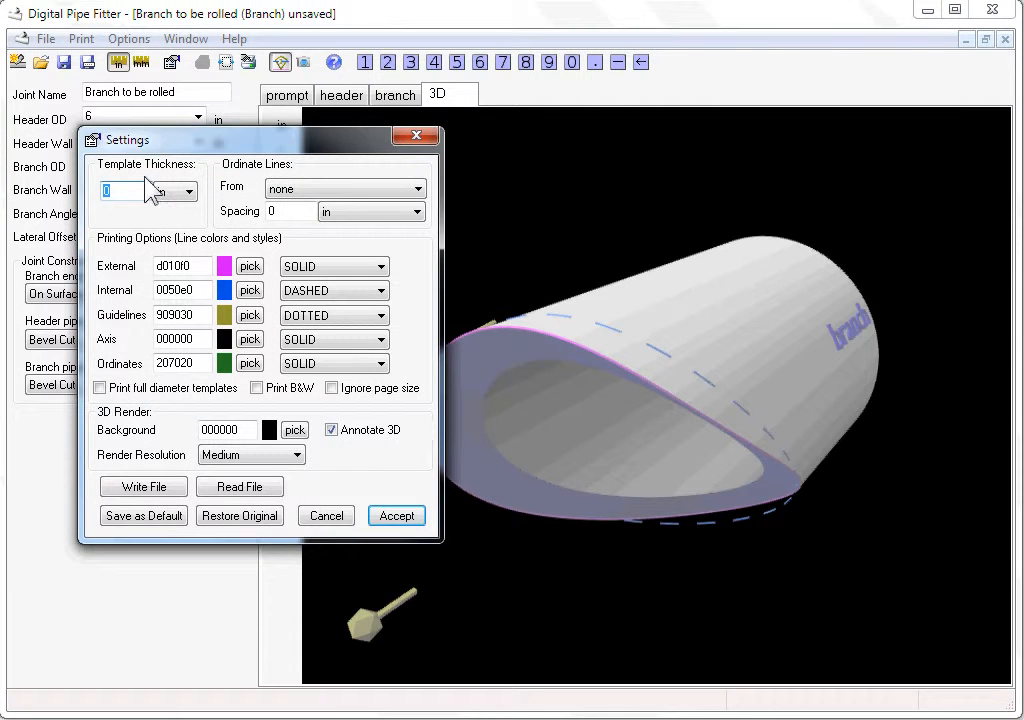
- Enter a Template Thickness value in Settings and accept it so the branch wall becomes solid
text(1)
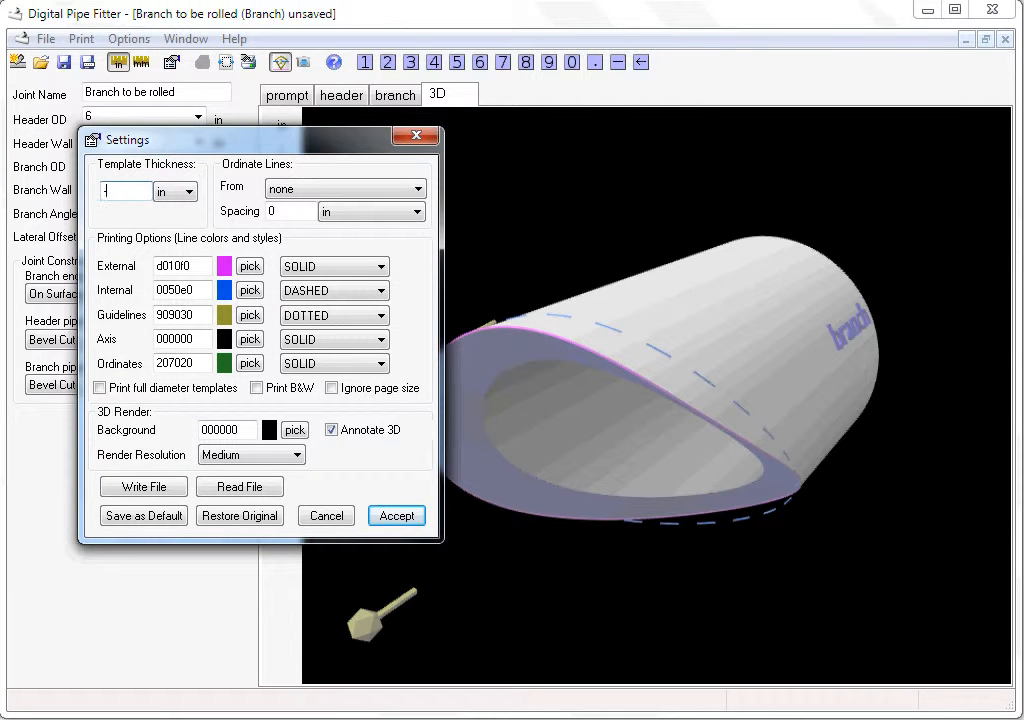
text(-5)
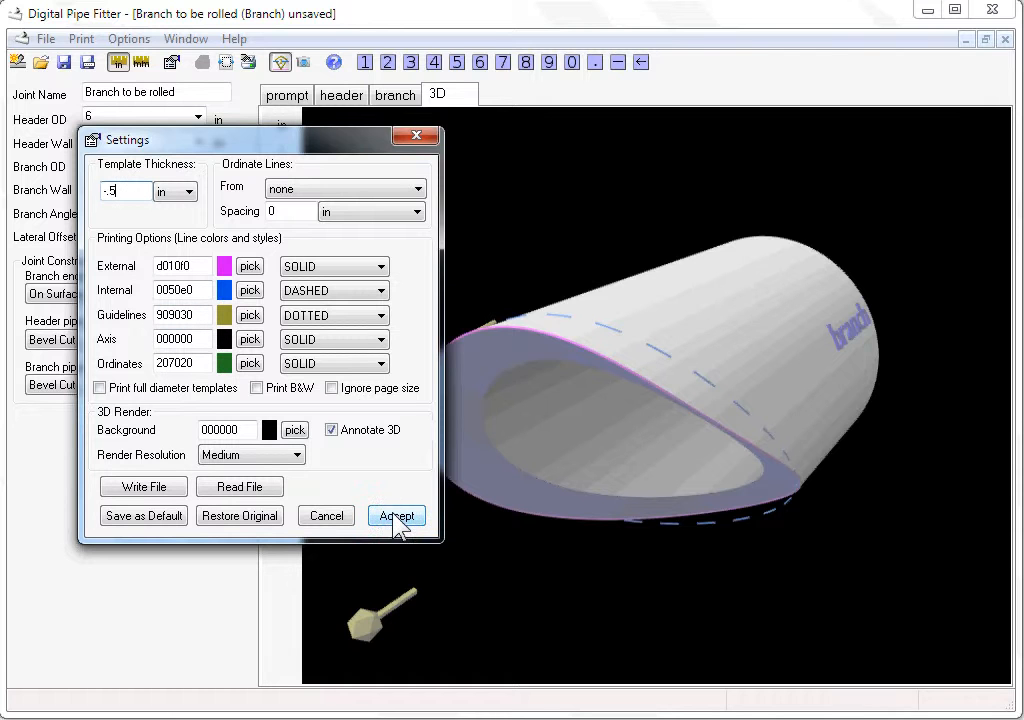
click(396, 516)
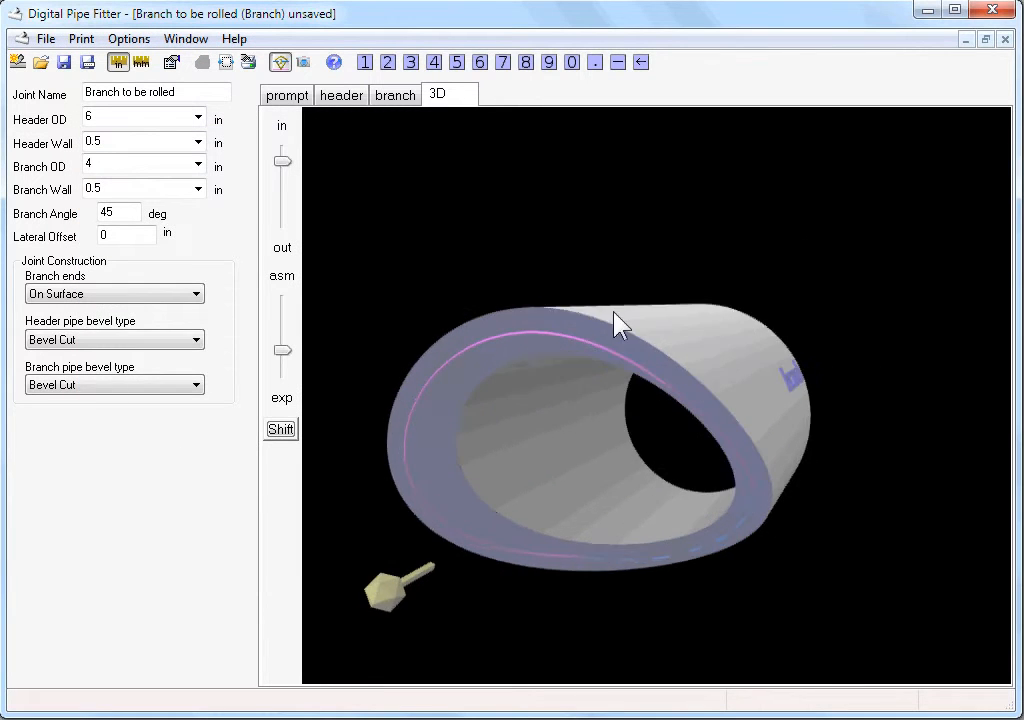
- Orbit the thick-walled branch in 3D to see its rolled shell and wall
drag(618, 324, 672, 378)
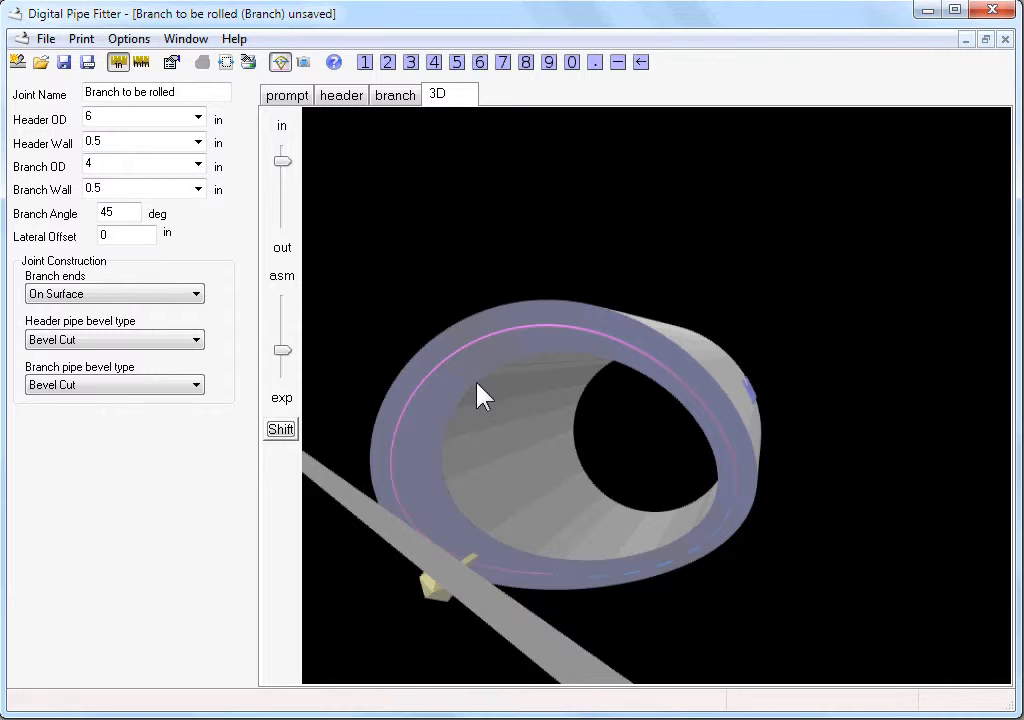
mouse_move(468, 414)
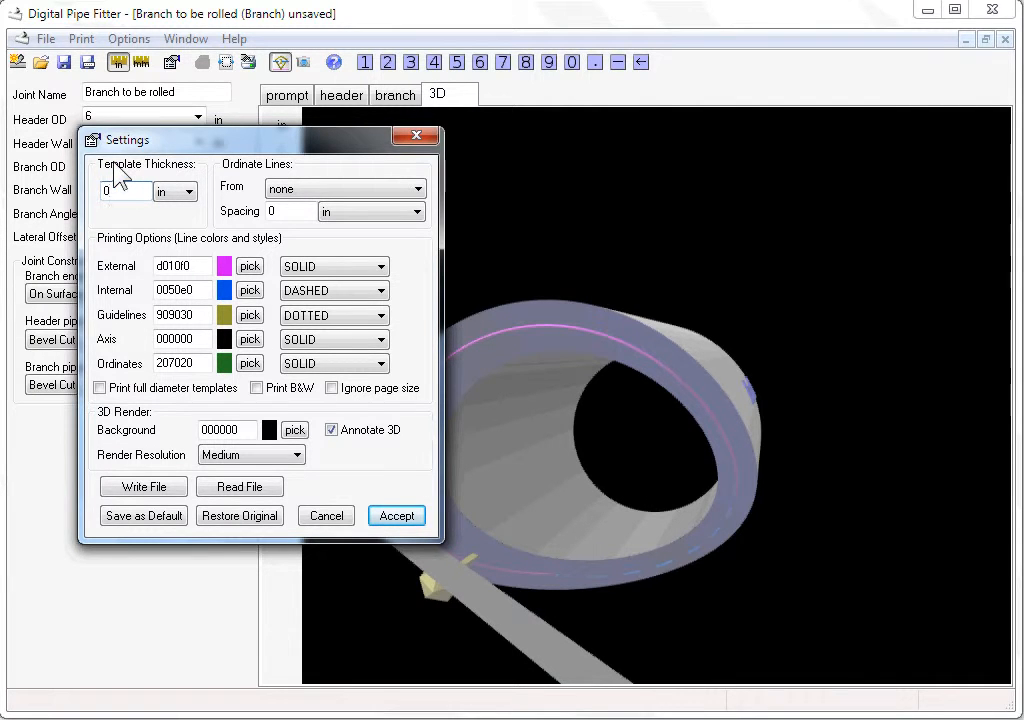
- Accept a Template Thickness of 0, returning the branch to a thin shell
click(396, 516)
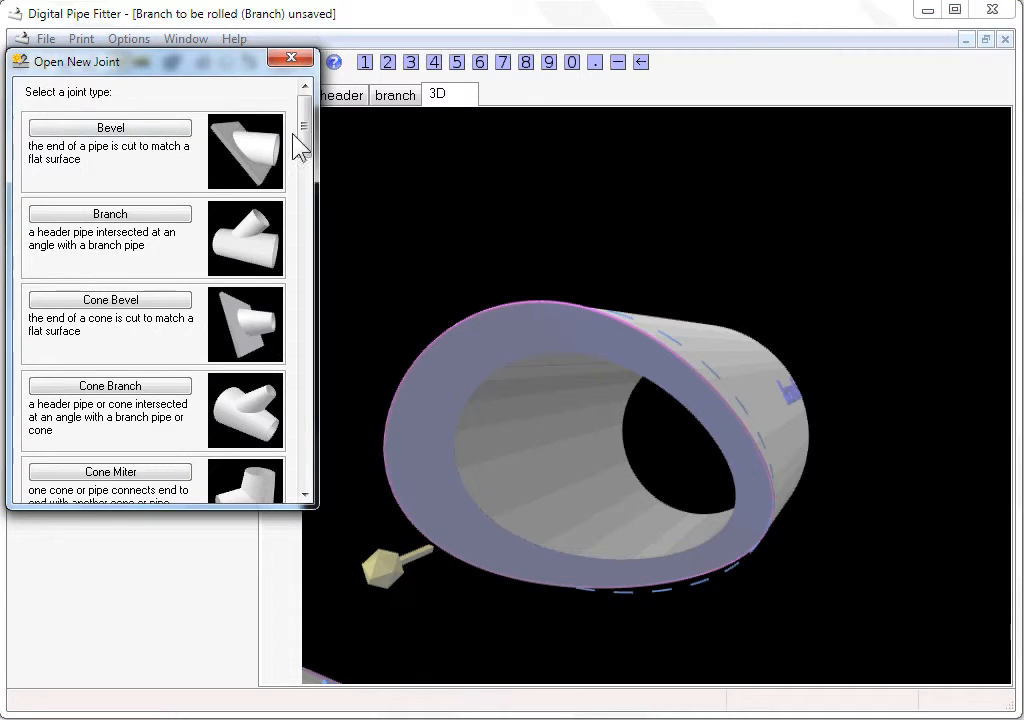
- Choose Unroll from the Open New Joint list to create a flat-sheet unroll joint
scroll(down, 3)
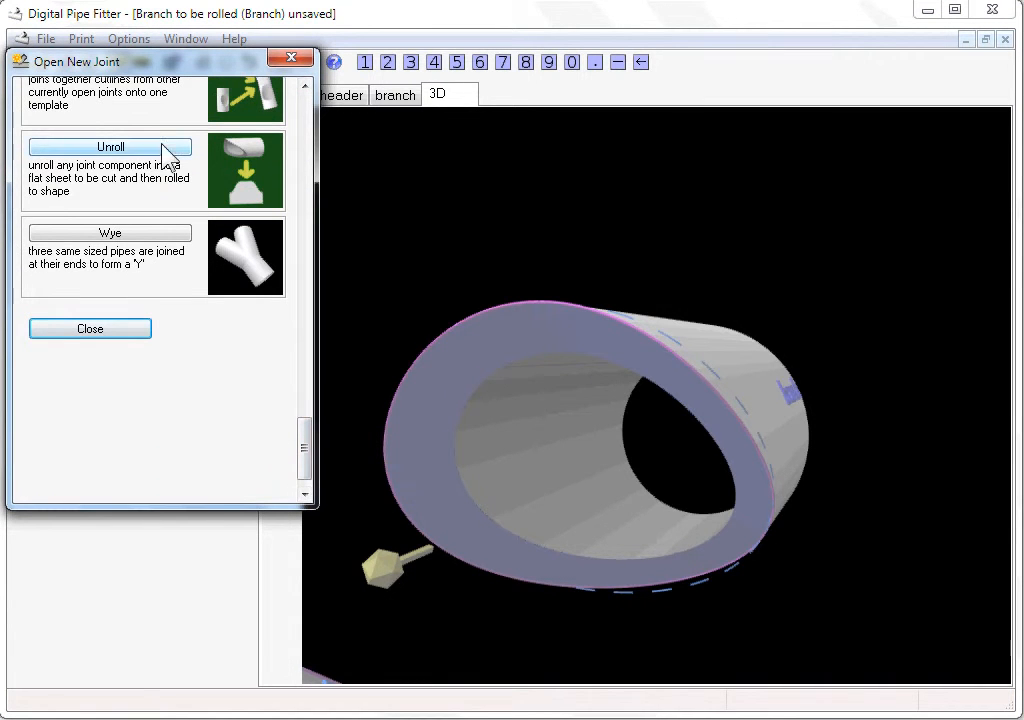
click(108, 146)
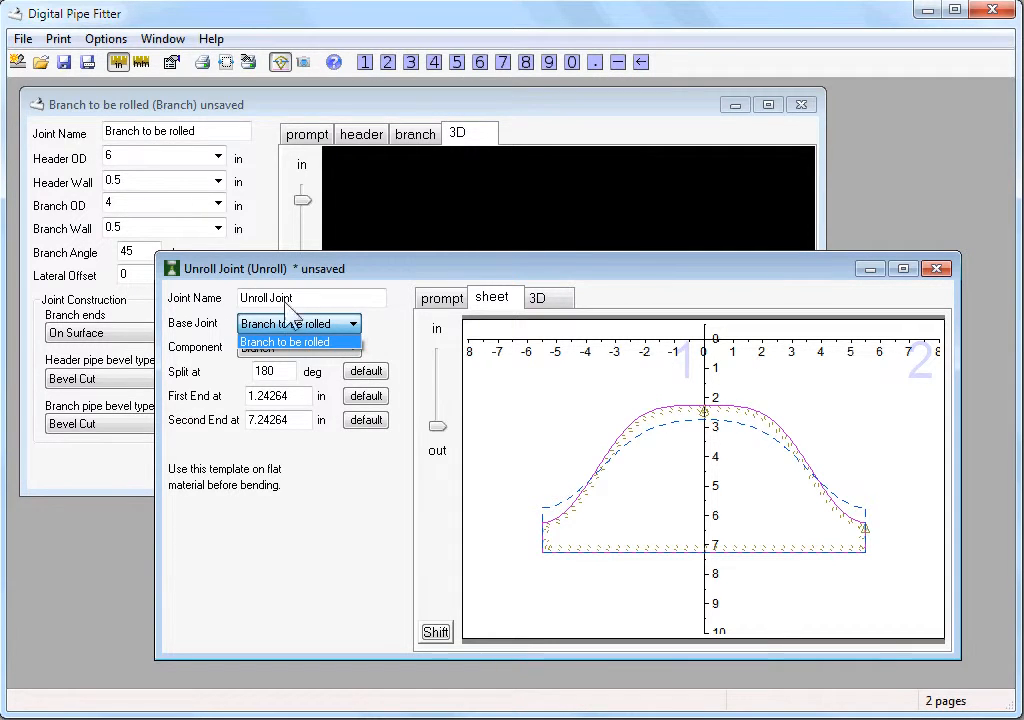
- Base the unroll on 'Branch to be rolled' and show its template as a 3D curved plate
click(284, 348)
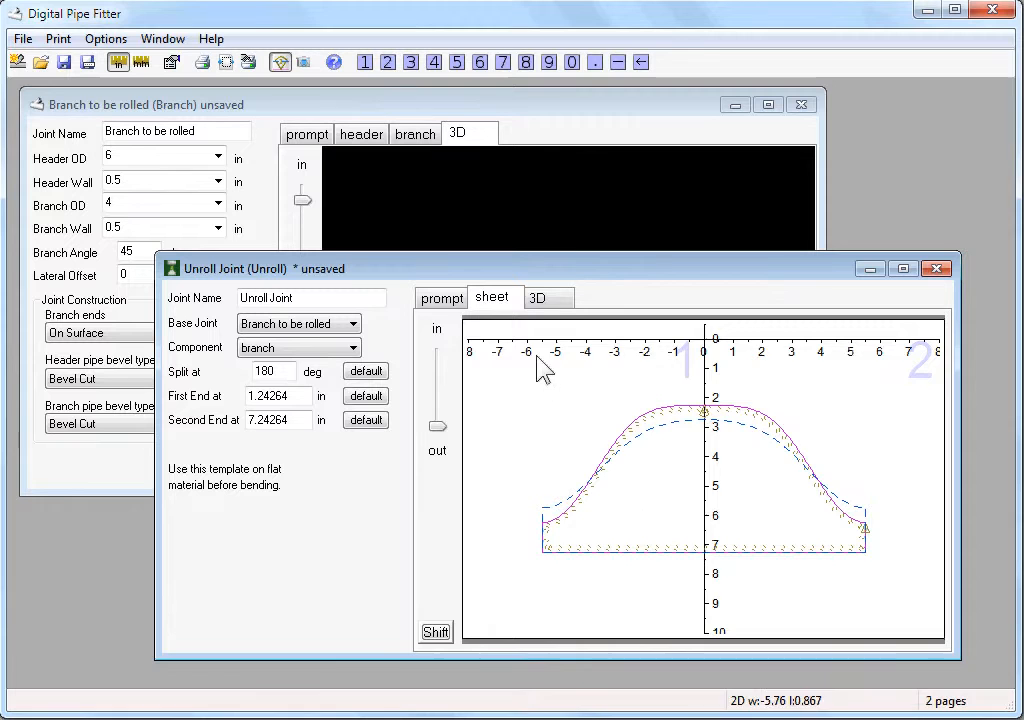
click(538, 296)
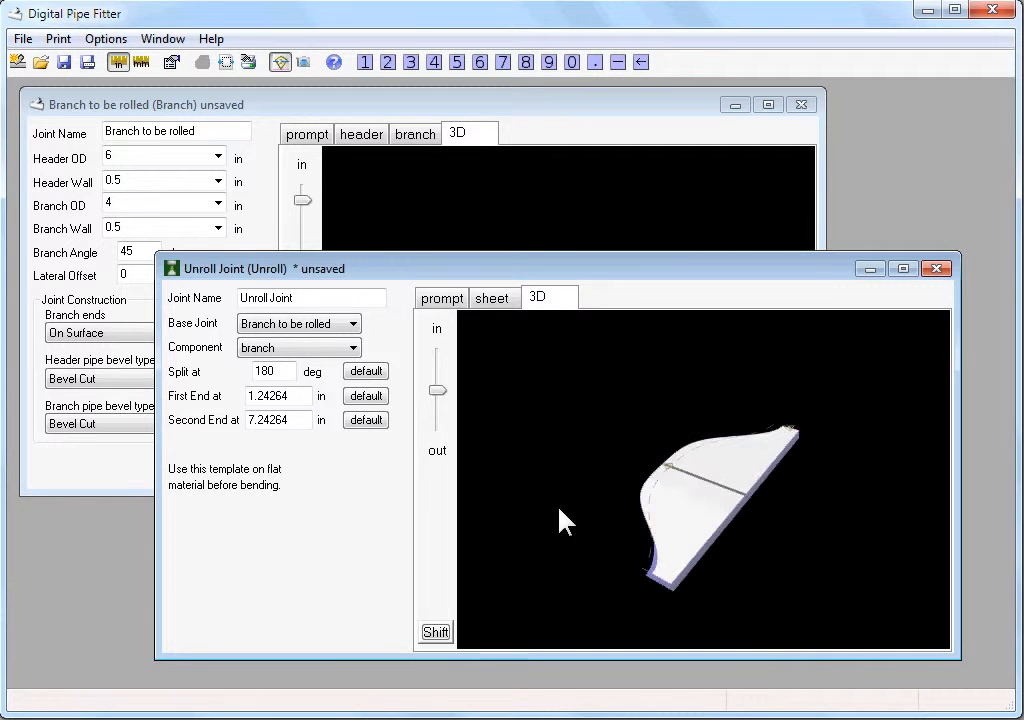
- Orbit the rolled-up plate in 3D, reset the view and return to the flat sheet layout
drag(568, 522, 788, 476)
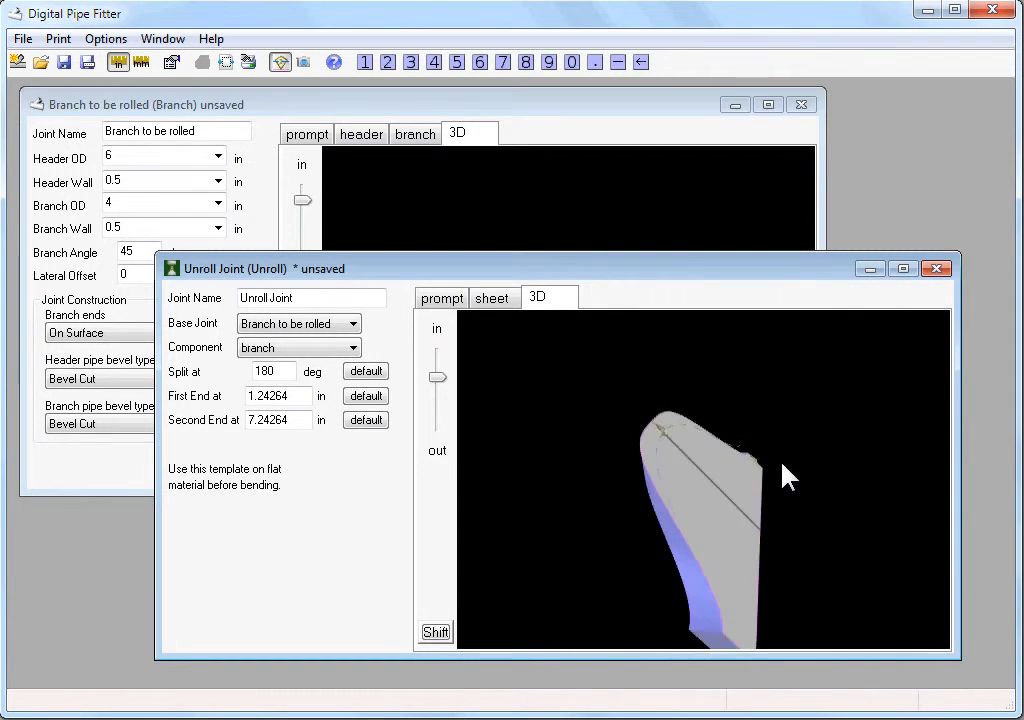
click(492, 298)
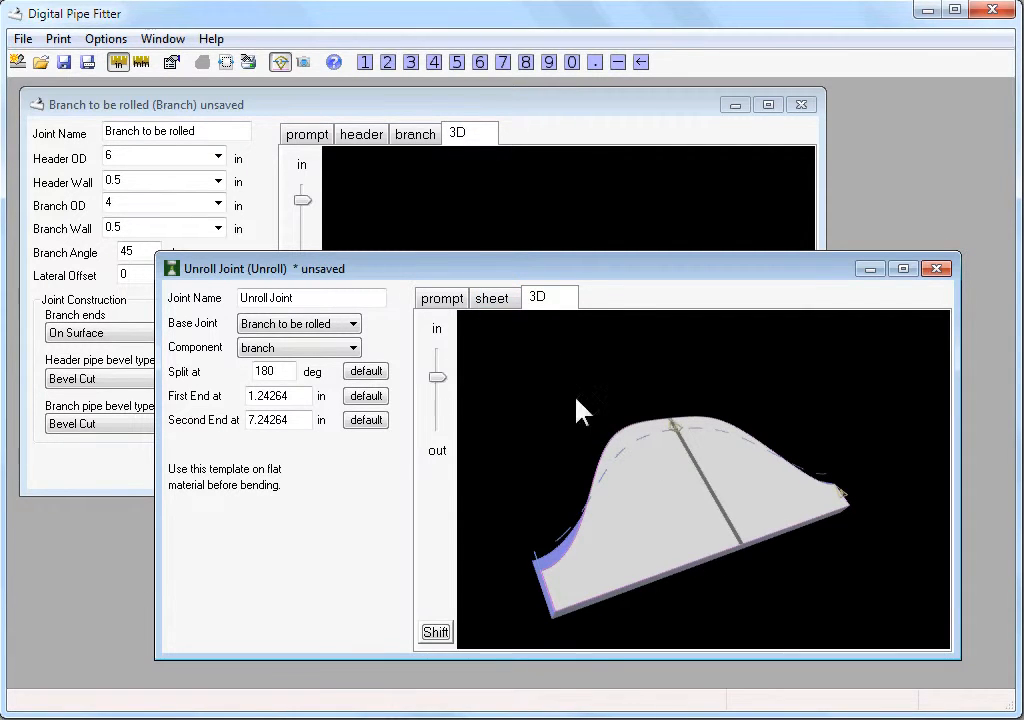
click(492, 296)
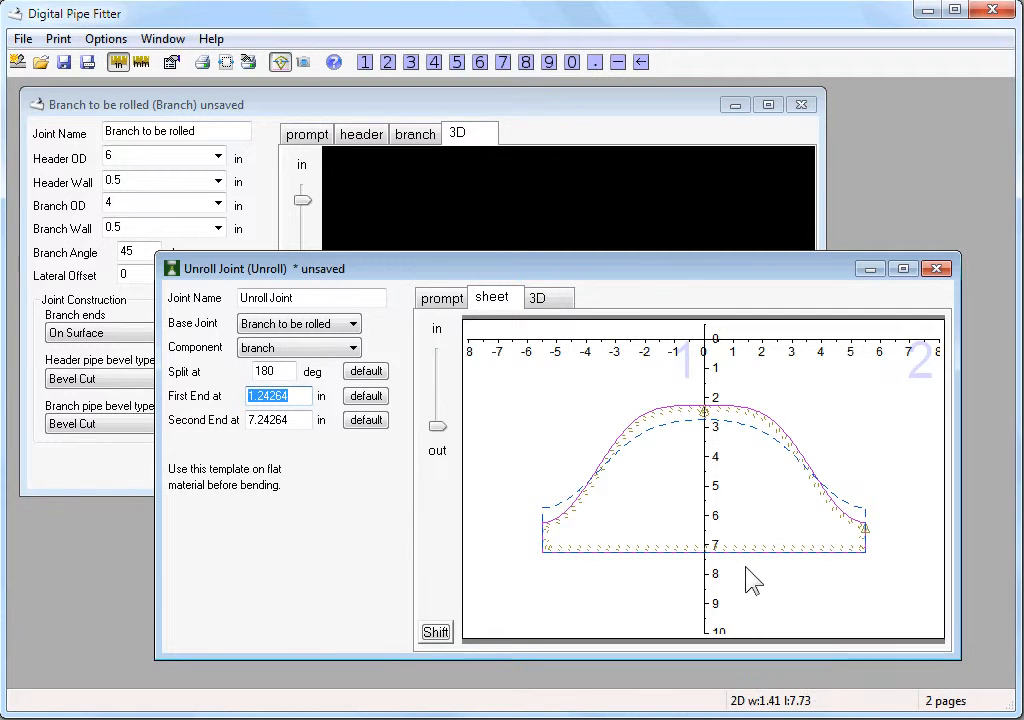
mouse_move(290, 420)
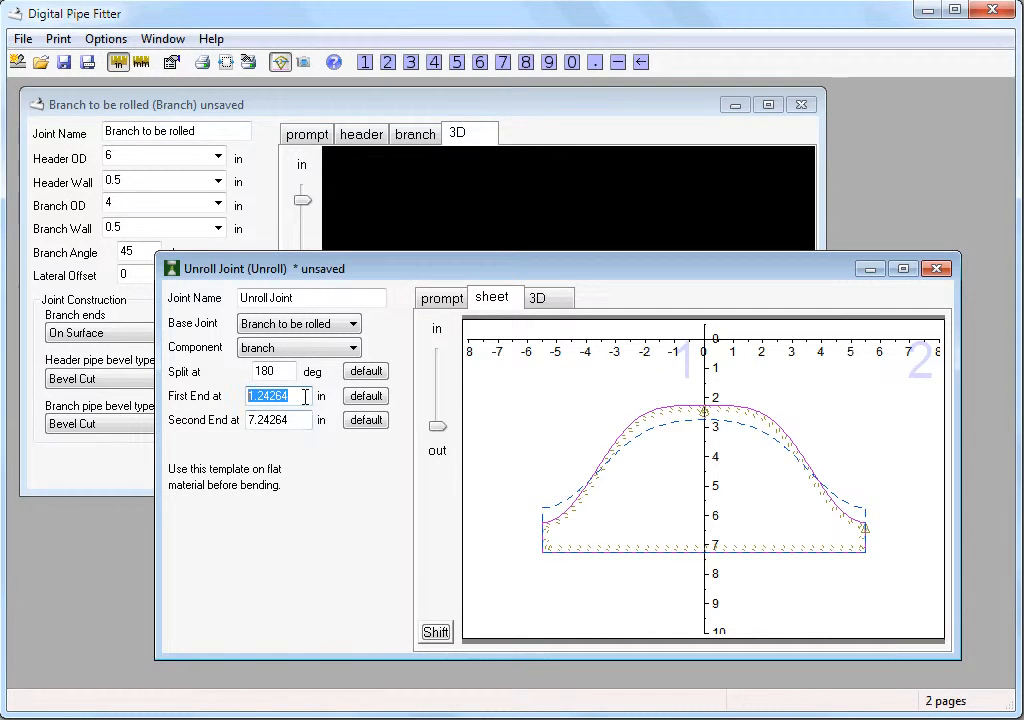
- Change the Unroll joint's Second End distance to 9 in, lengthening the flat template
click(278, 420)
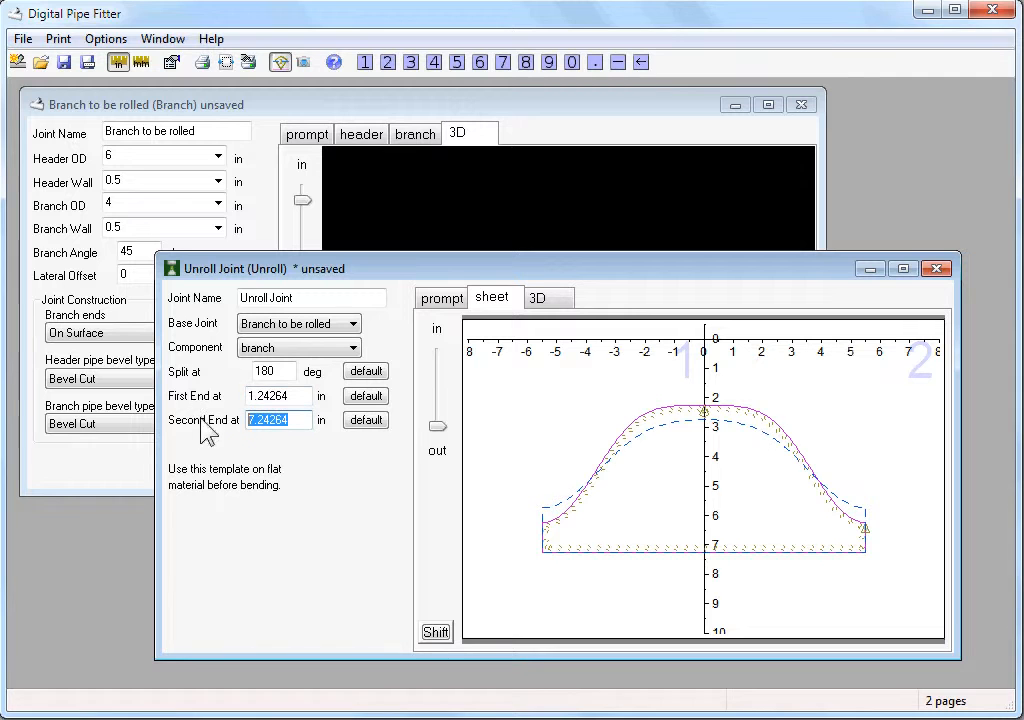
text(8)
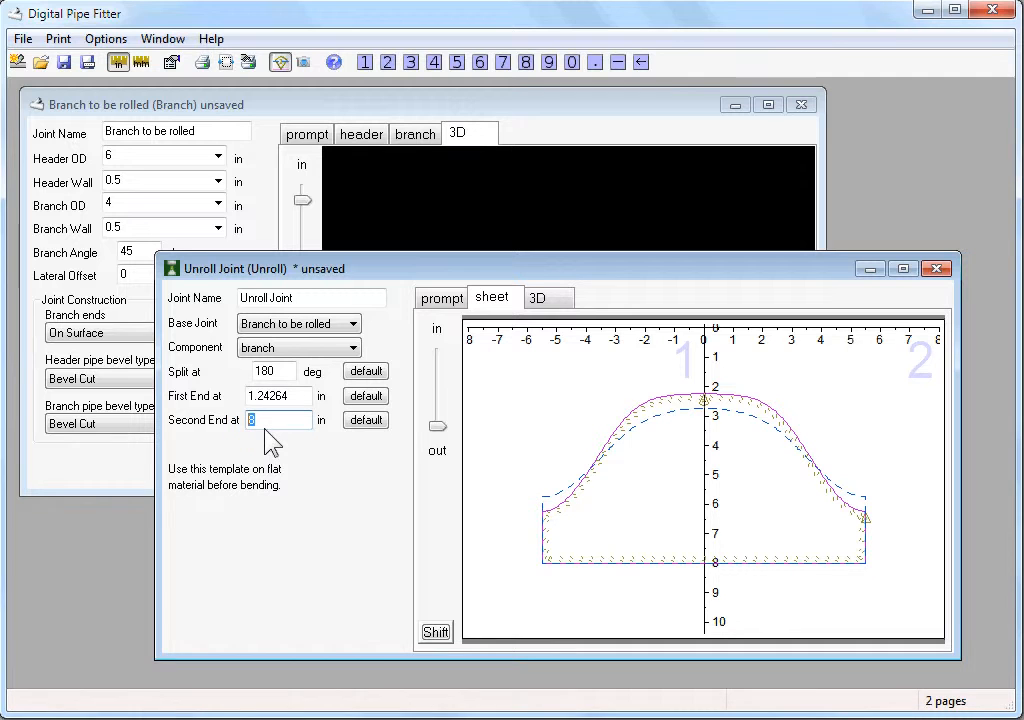
text(9)
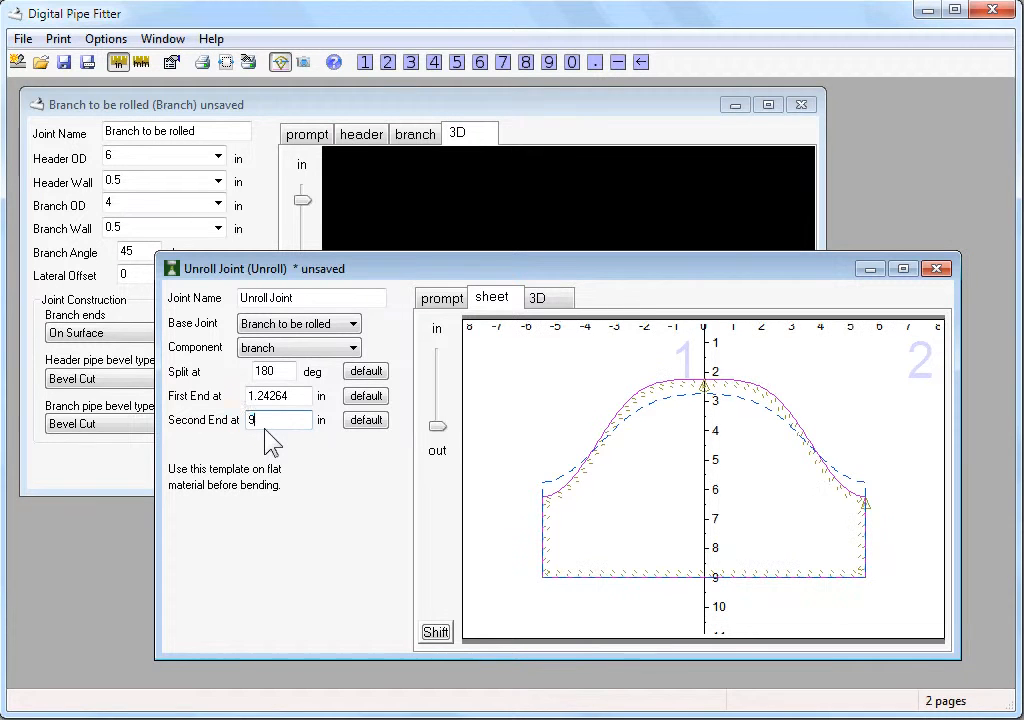
mouse_move(704, 584)
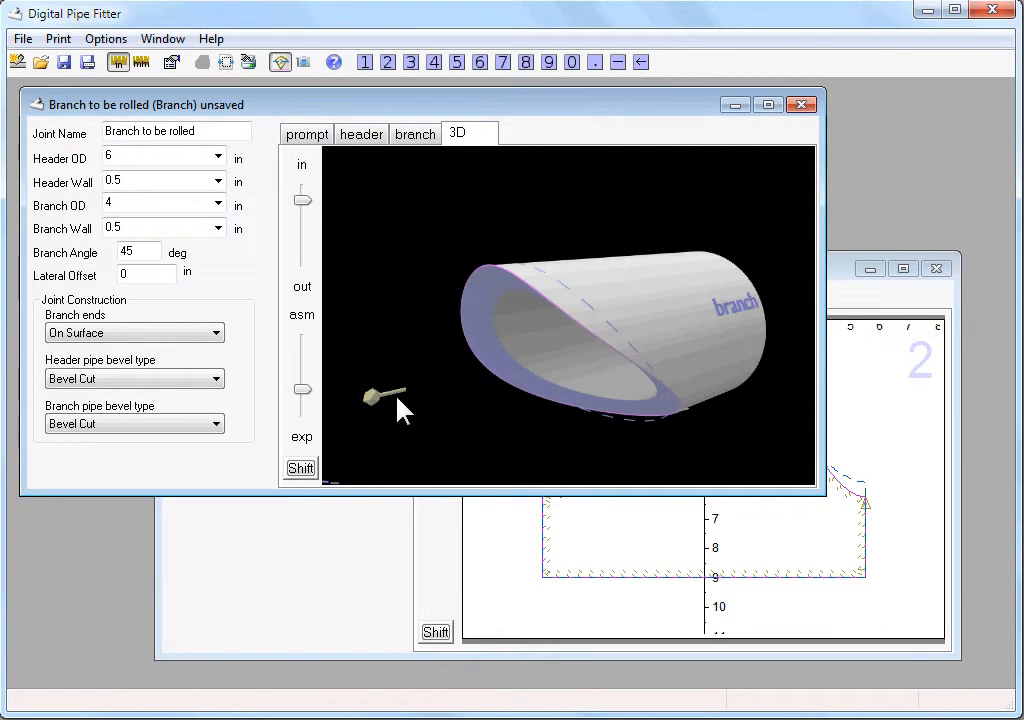
- Orbit the Branch to be rolled joint in 3D with header and branch separated
drag(400, 410, 604, 476)
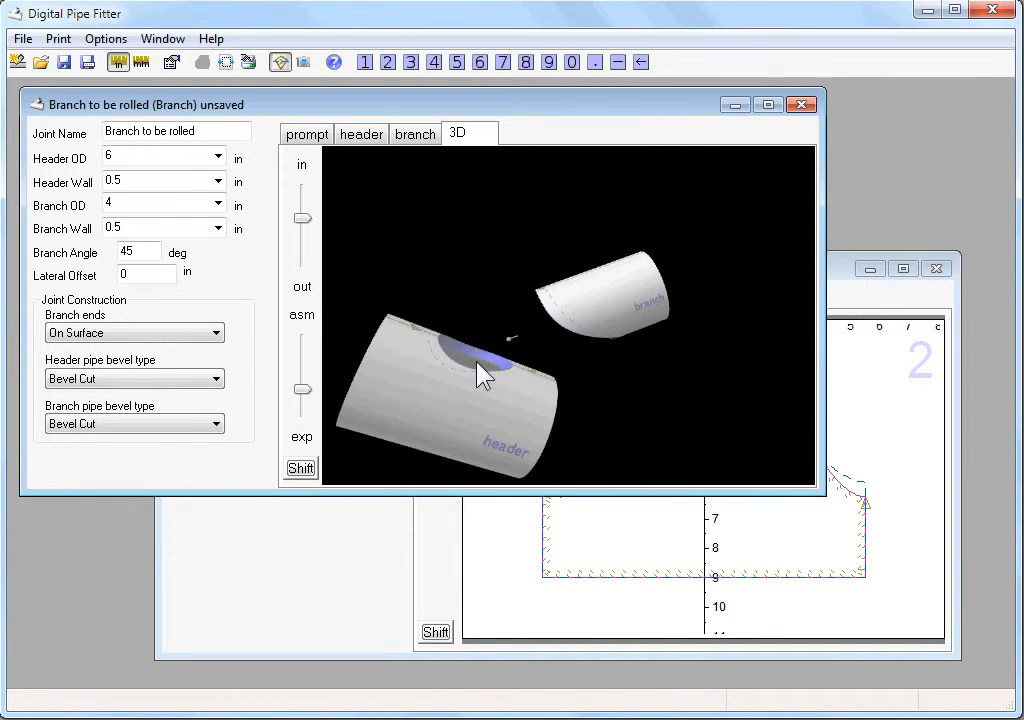
drag(484, 376, 584, 338)
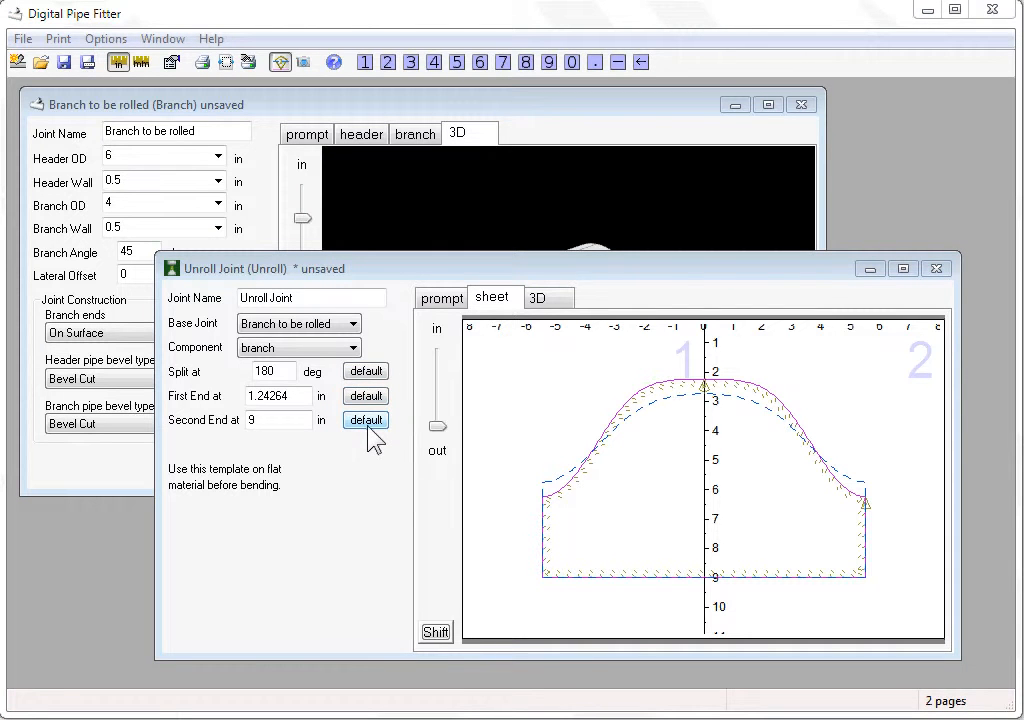
- Restore the Second End distance to its 7.24264 in default for the shorter template
click(364, 420)
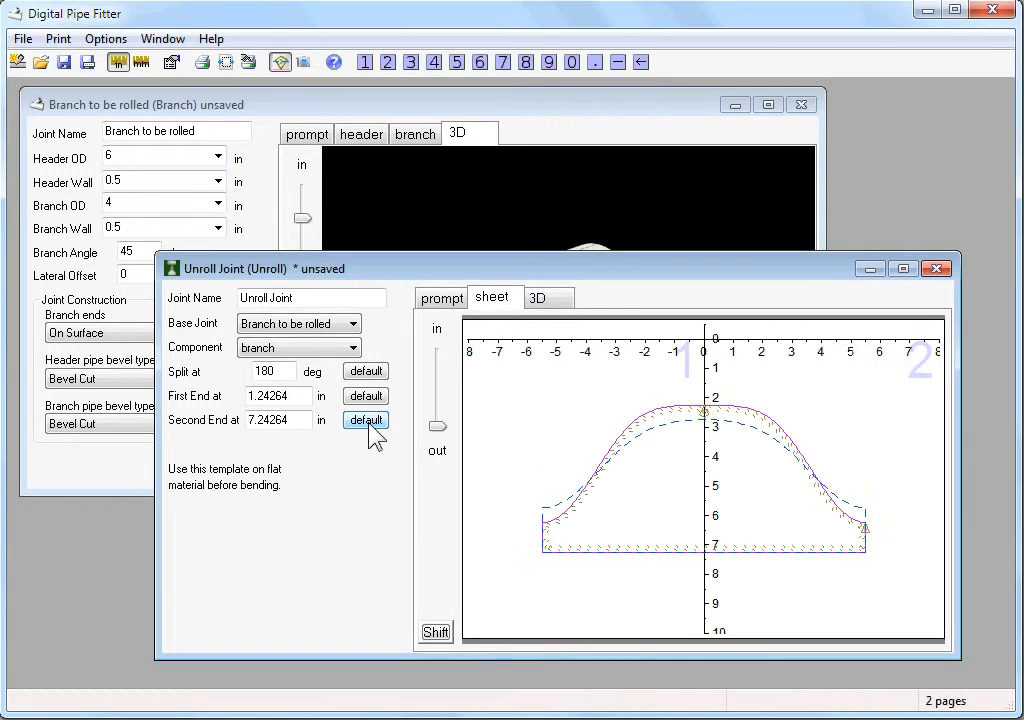
mouse_move(556, 532)
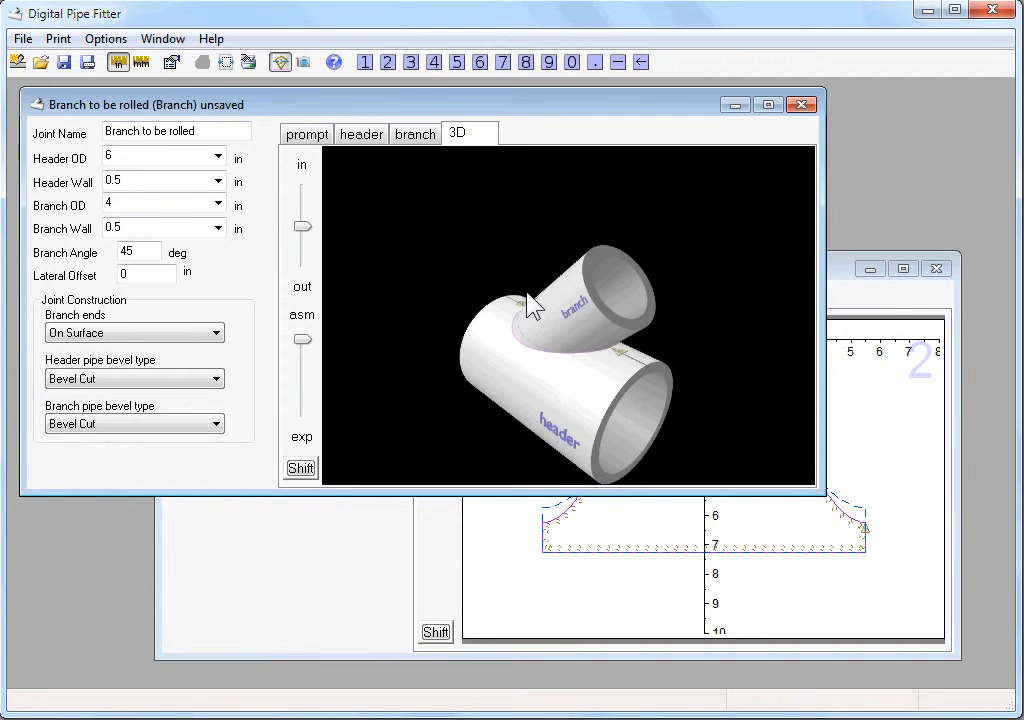
- Orbit the assembled tee of header and branch to look into the branch opening
drag(536, 304, 644, 360)
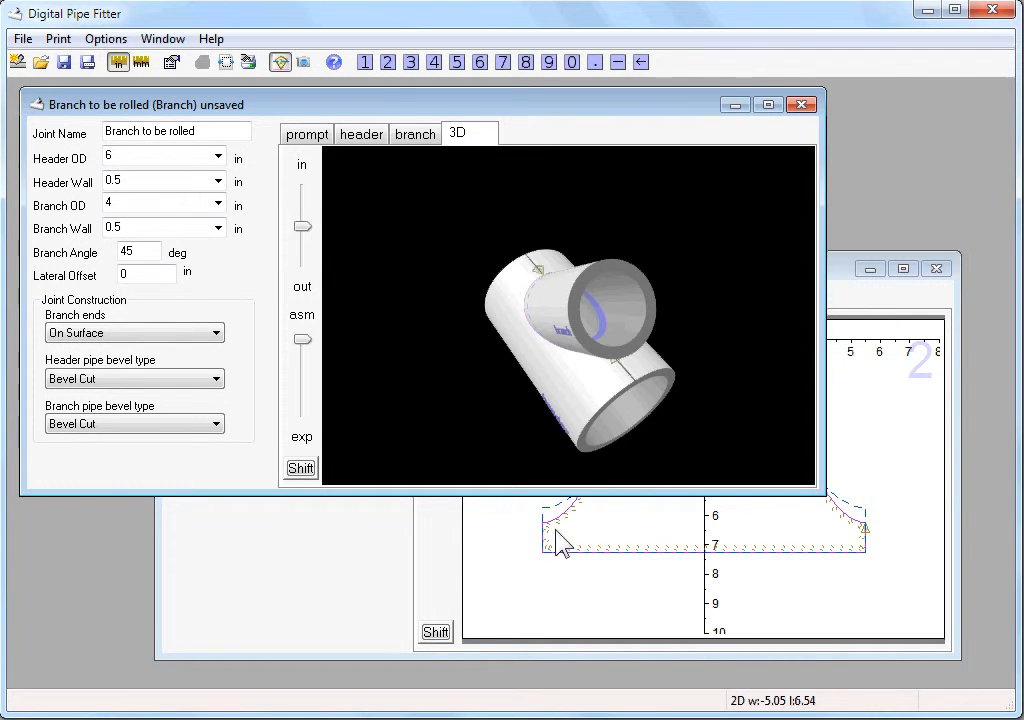
mouse_move(680, 576)
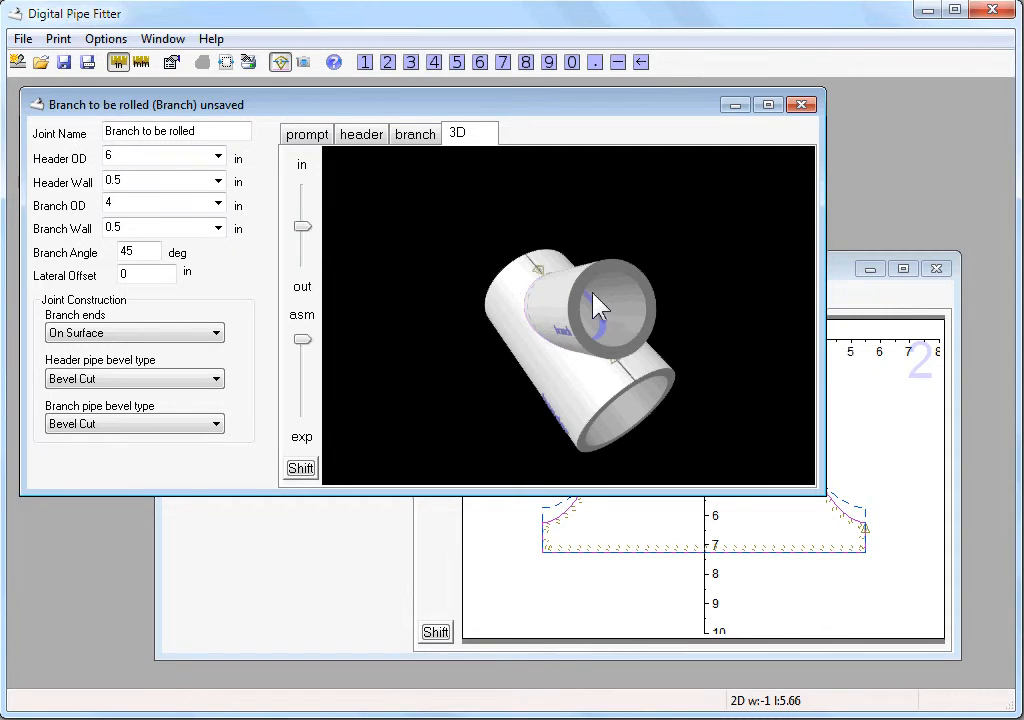
drag(600, 304, 540, 264)
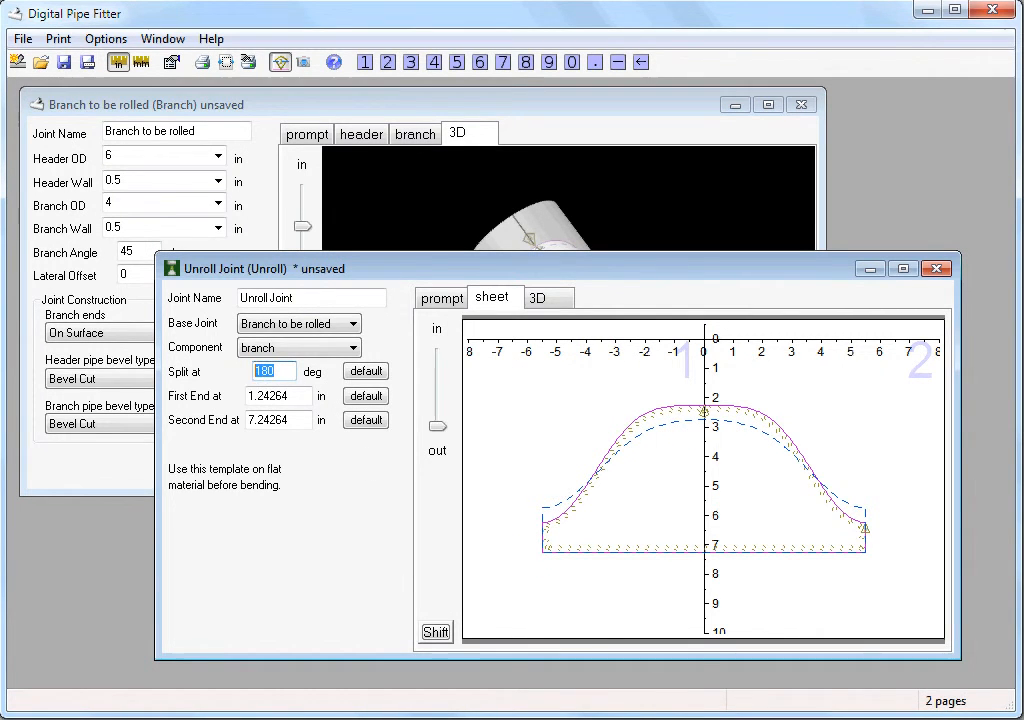
- Change the branch template's Split at angle from 180 to 0 degrees
text(0)
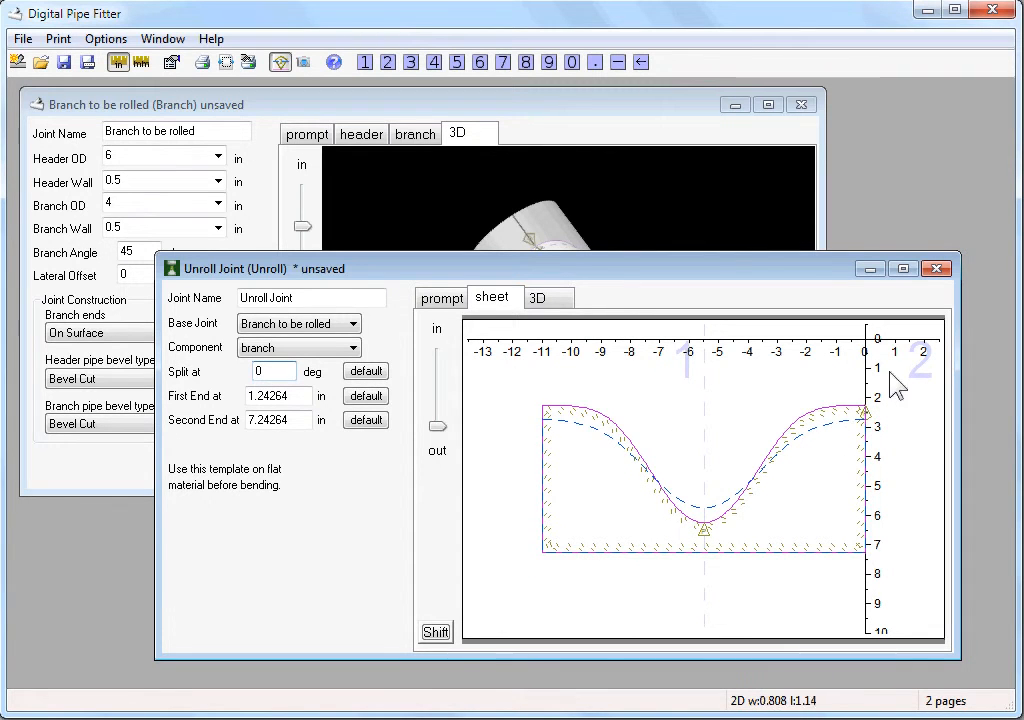
mouse_move(550, 448)
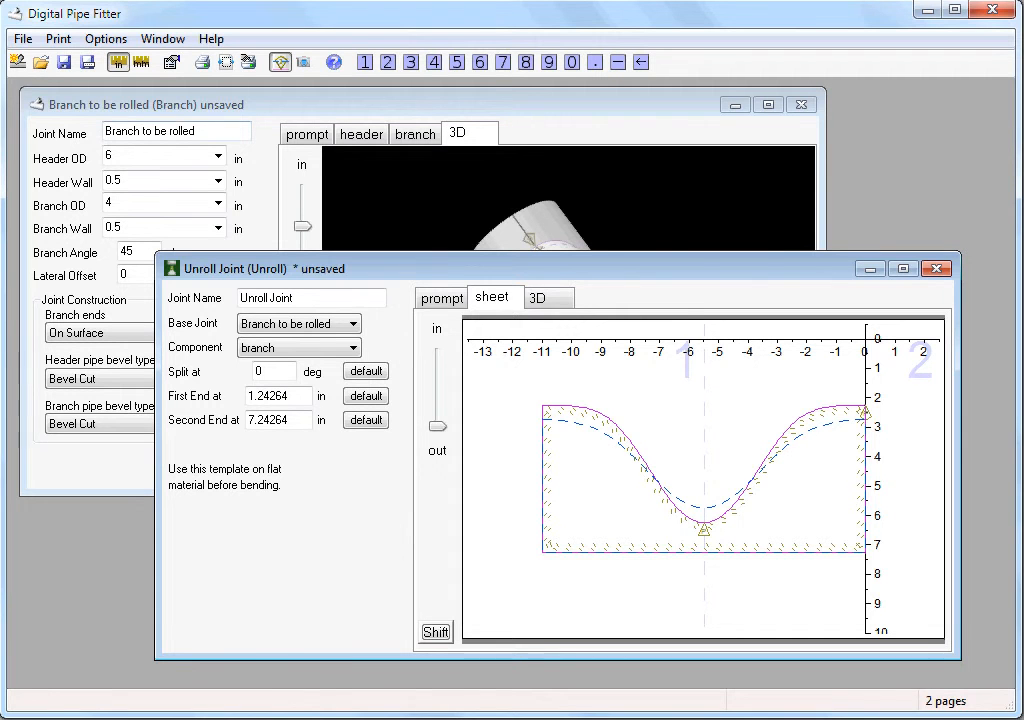
- Load the recent project a5.pcj and show its Cone Branch Joint's branch pattern
click(22, 38)
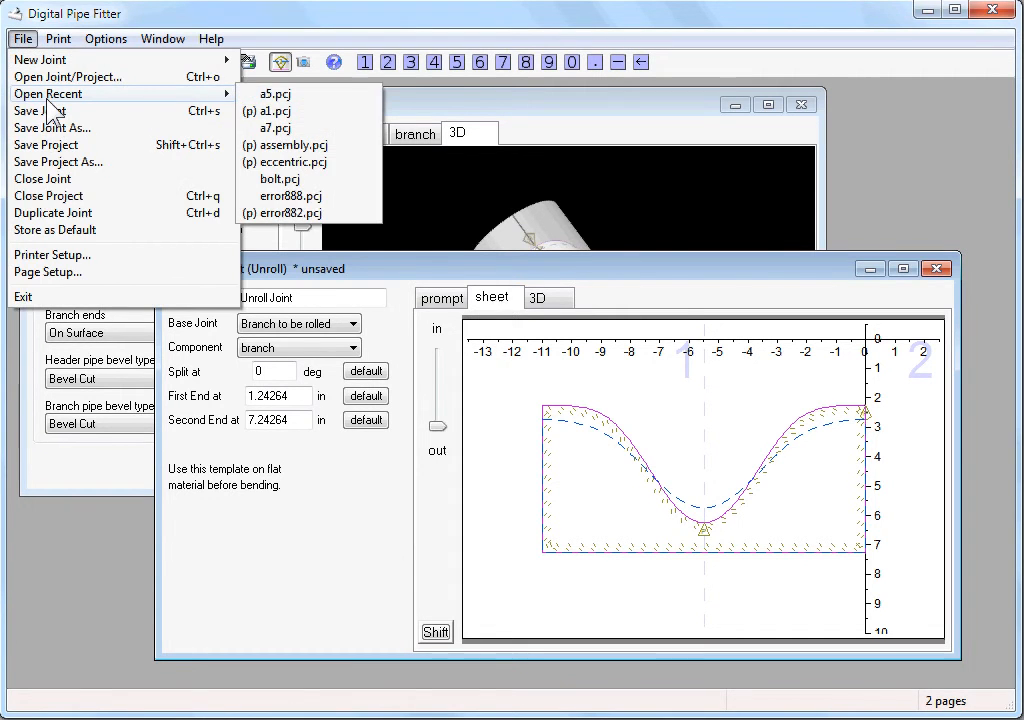
click(272, 94)
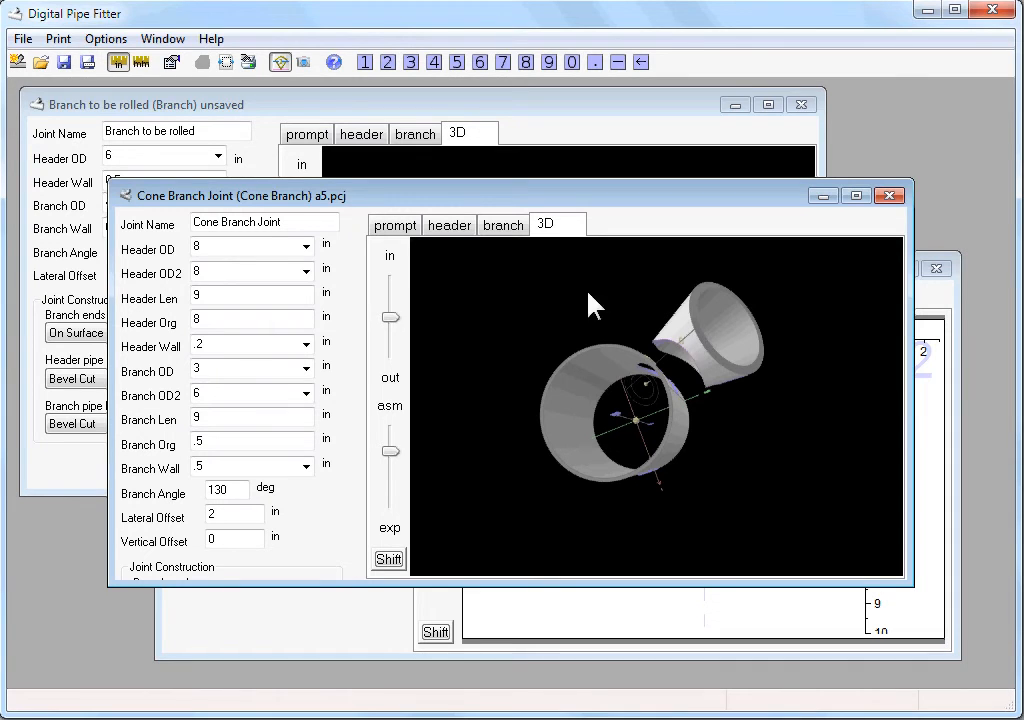
click(504, 224)
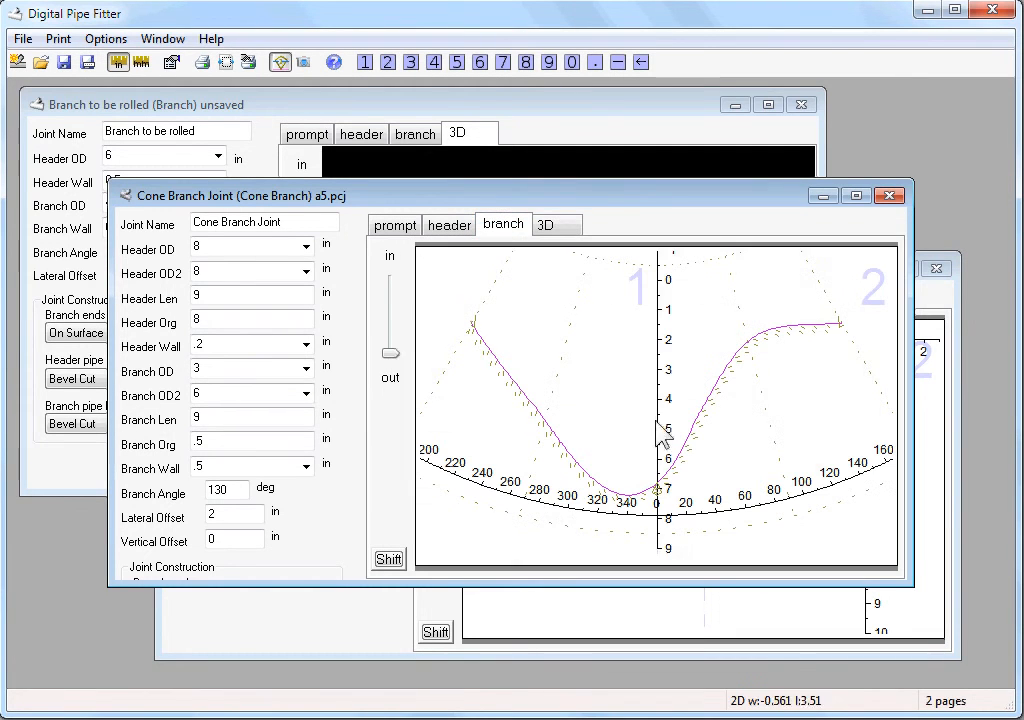
mouse_move(372, 632)
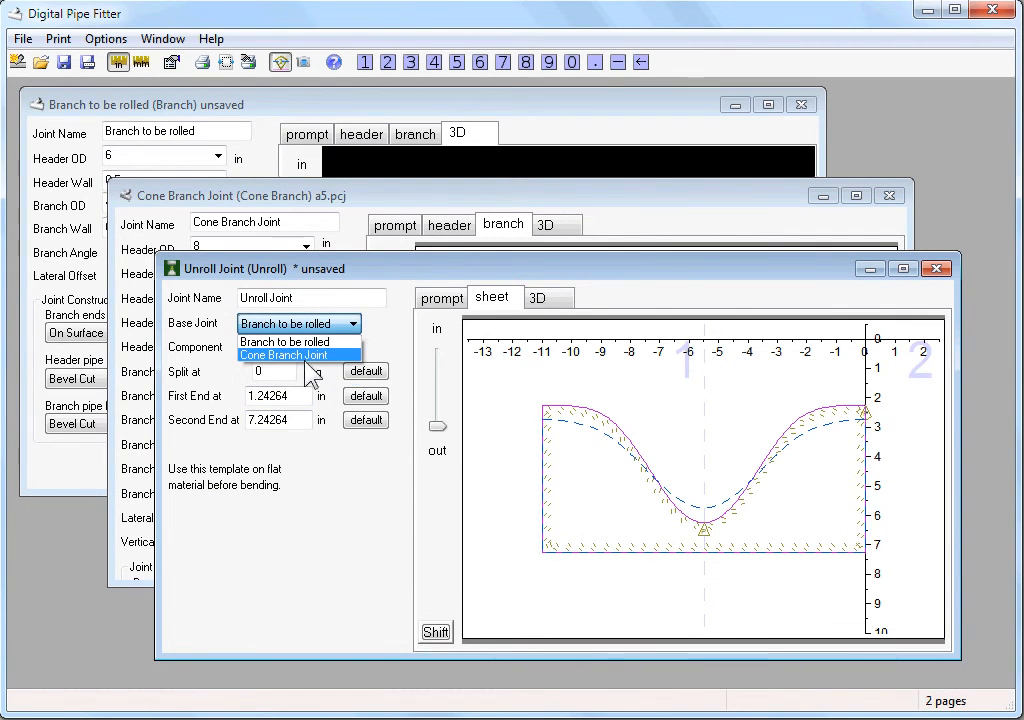
- Select the Cone Branch Joint as base and its branch as the component to unroll
click(284, 356)
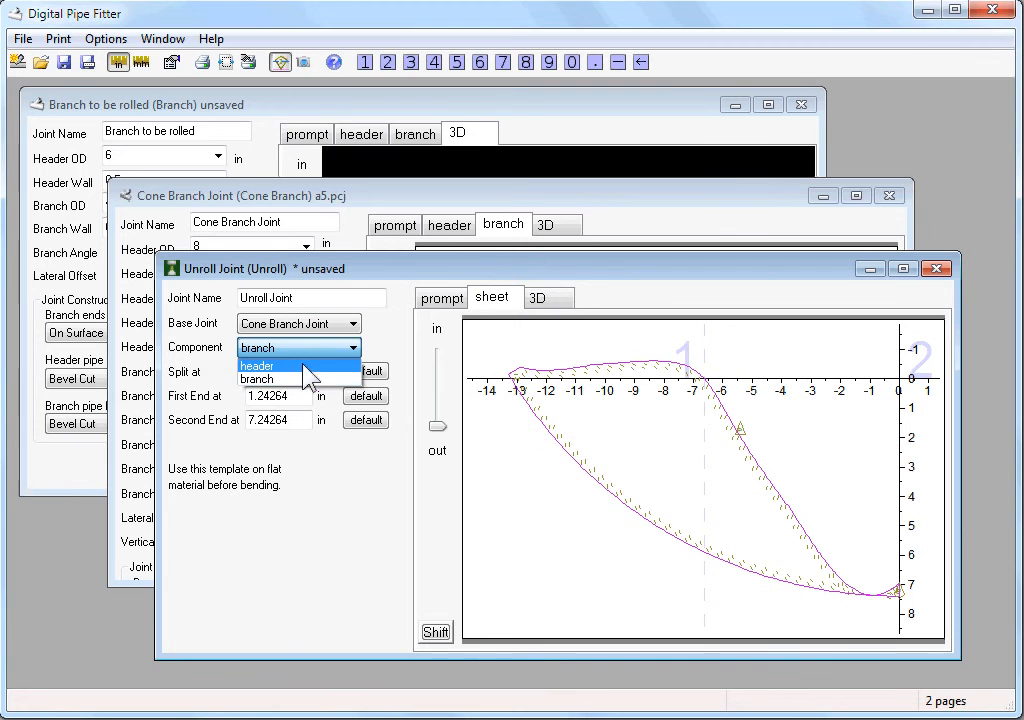
click(256, 348)
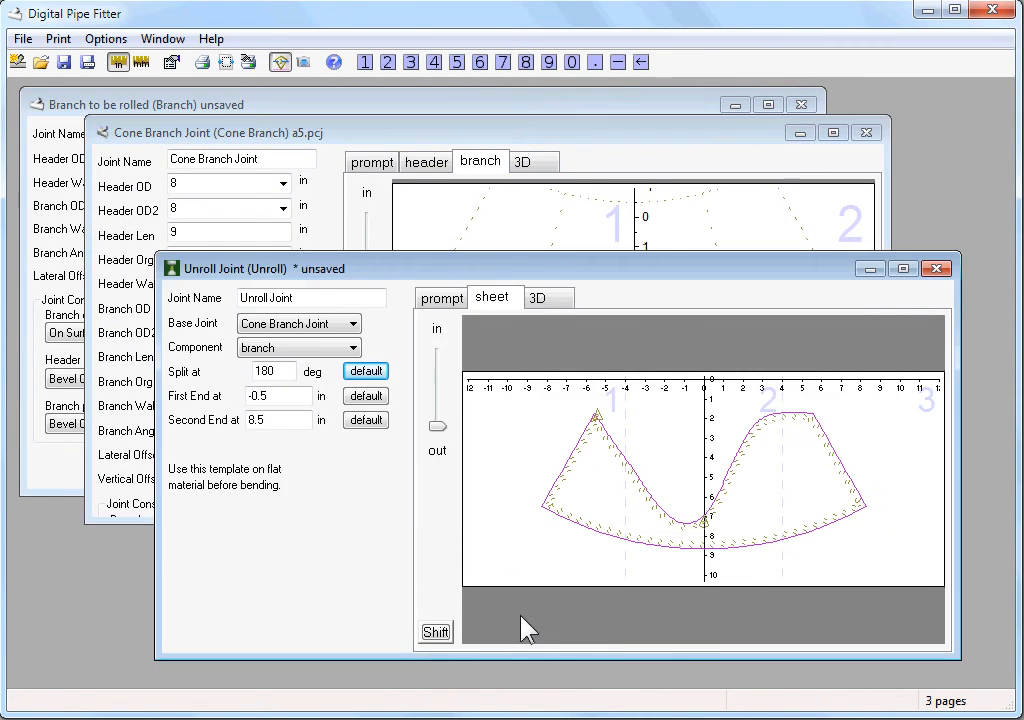
mouse_move(620, 544)
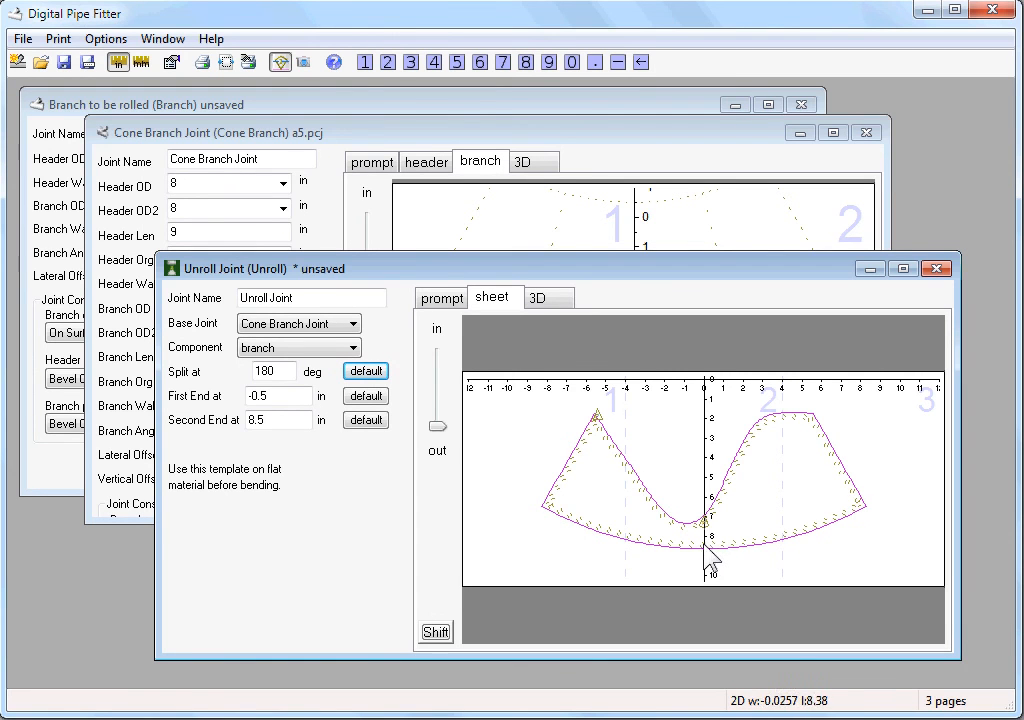
mouse_move(696, 550)
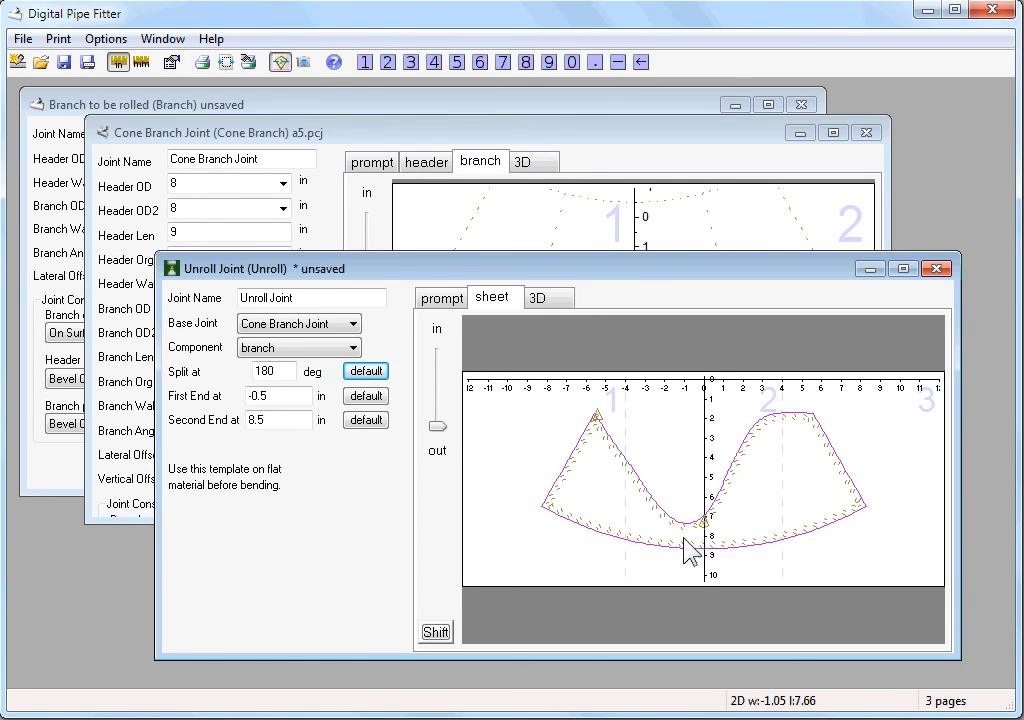
mouse_move(528, 468)
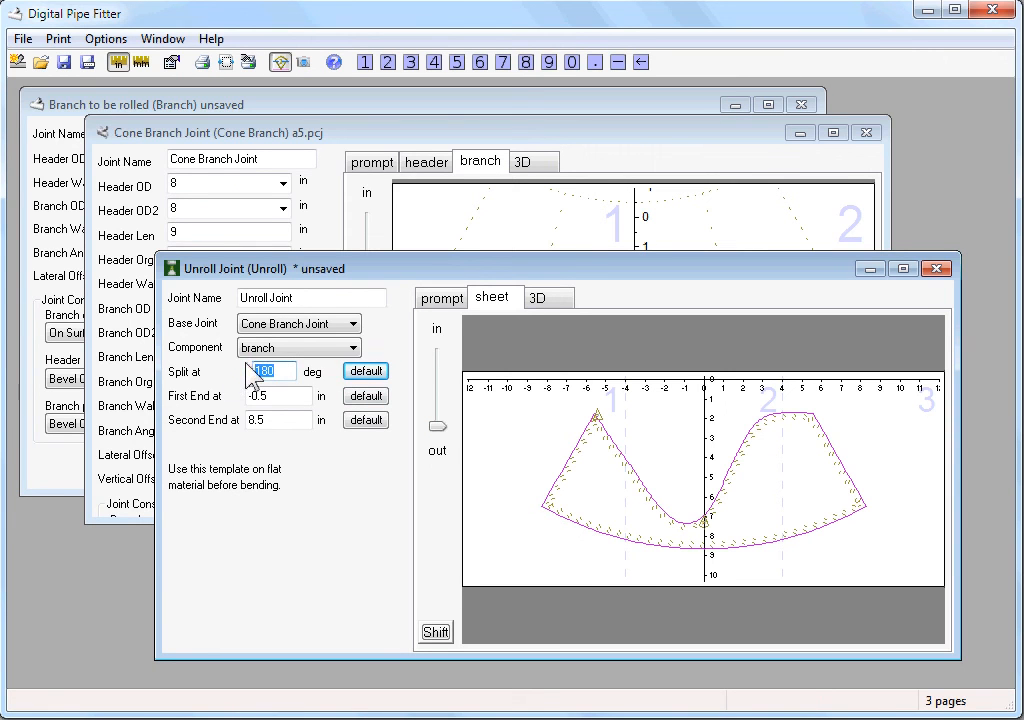
- Set the cone branch's Split at angle to -20 degrees for a compact one-piece template
text(-20)
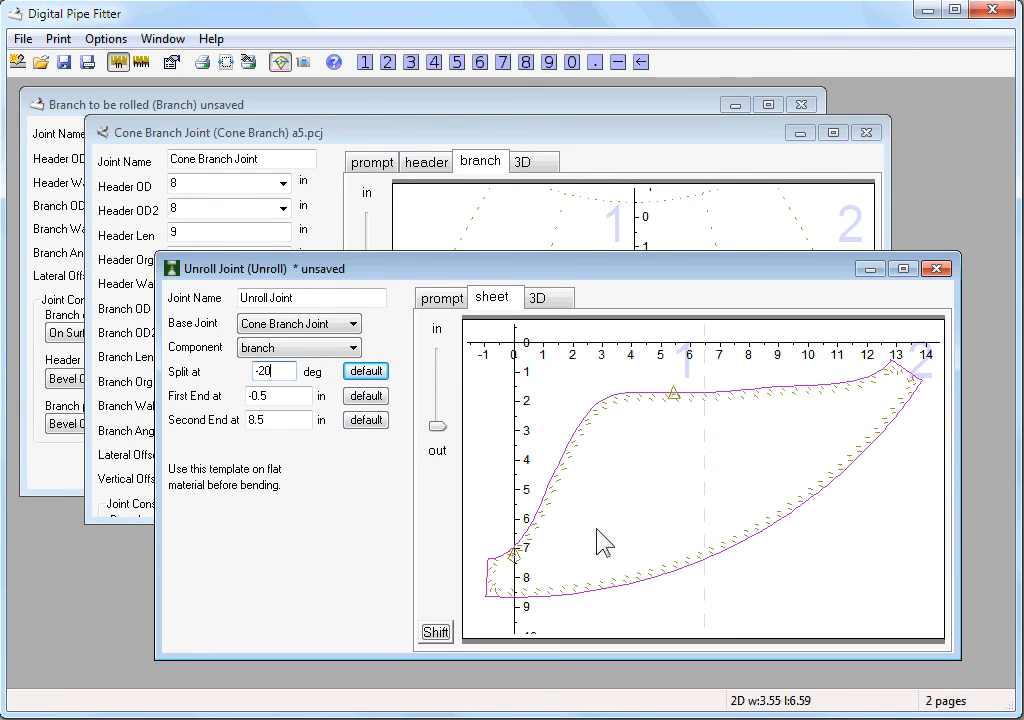